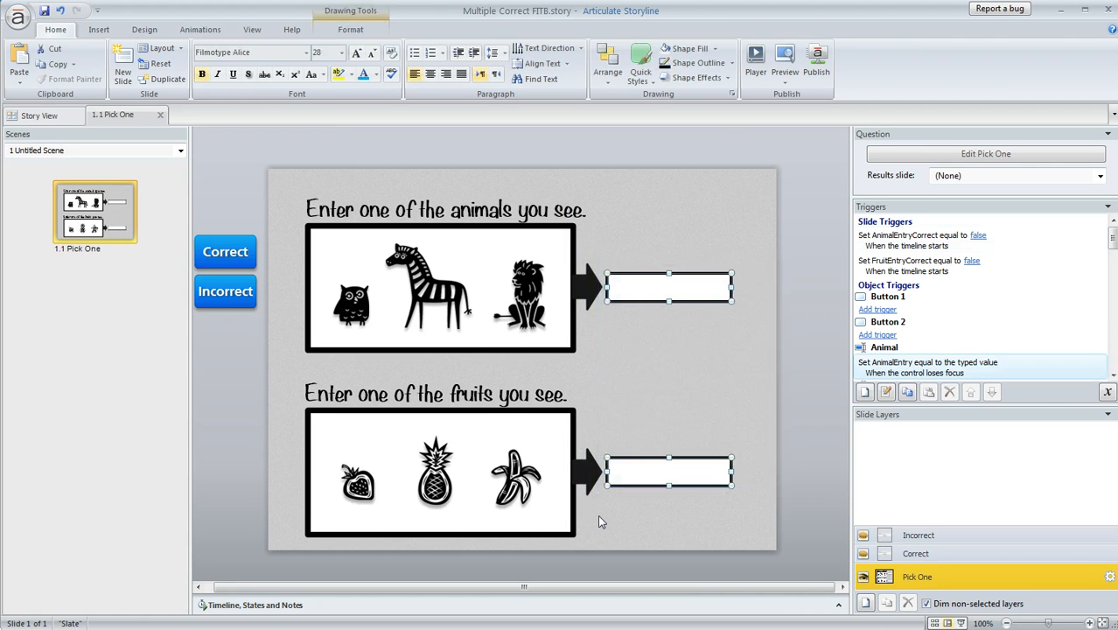
mouse_move(791, 233)
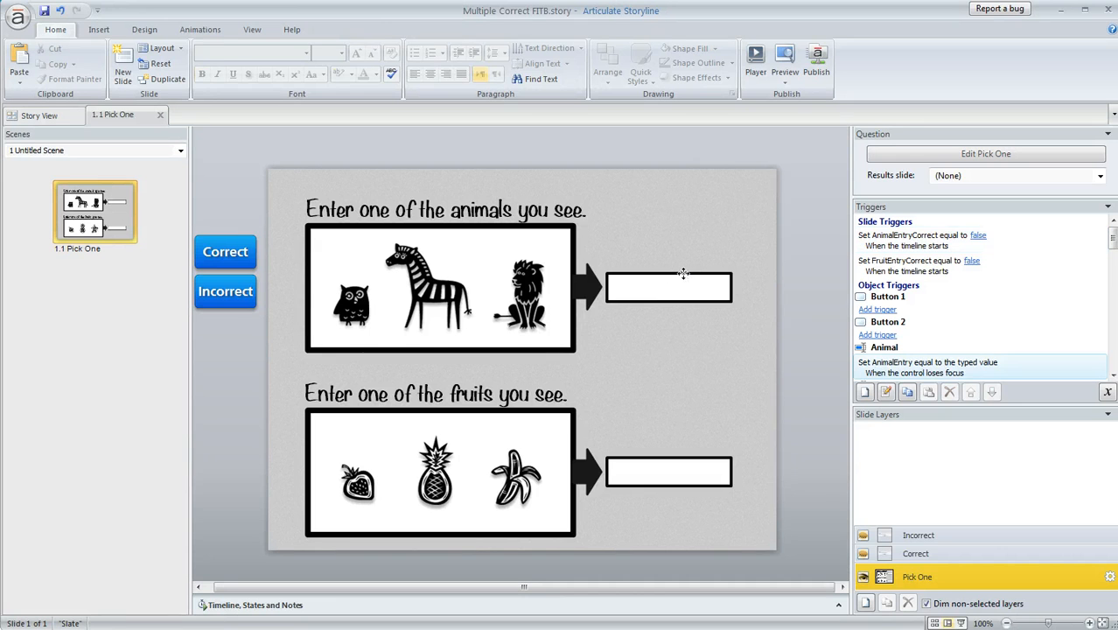
Inspect the animal and fruit answer fields and the Correct button, then show the Insert tools.
left_click(668, 287)
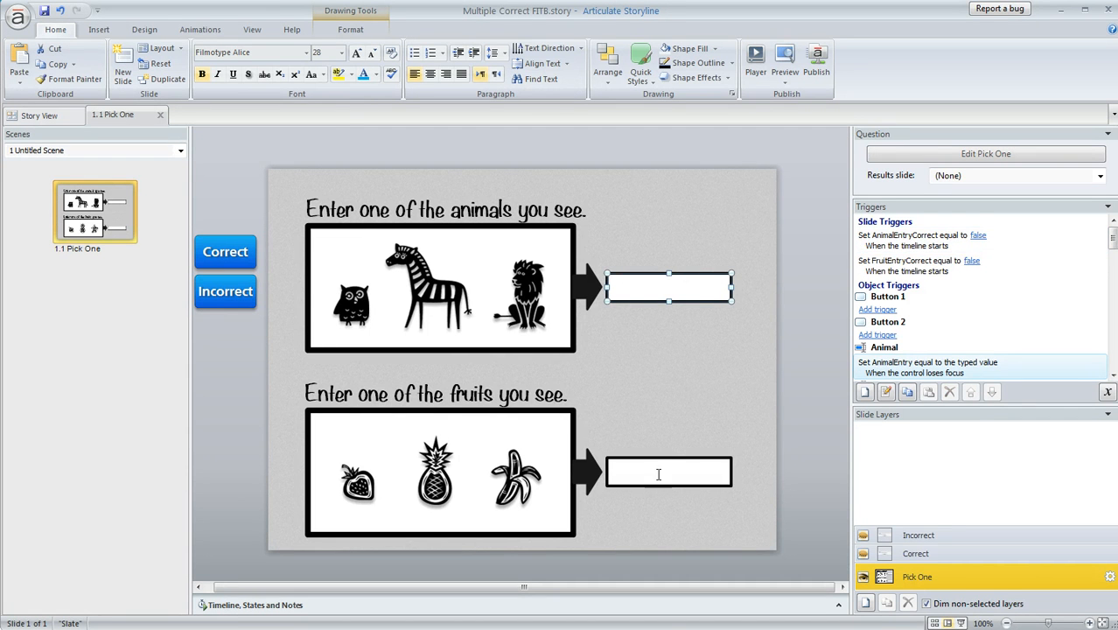
left_click(669, 473)
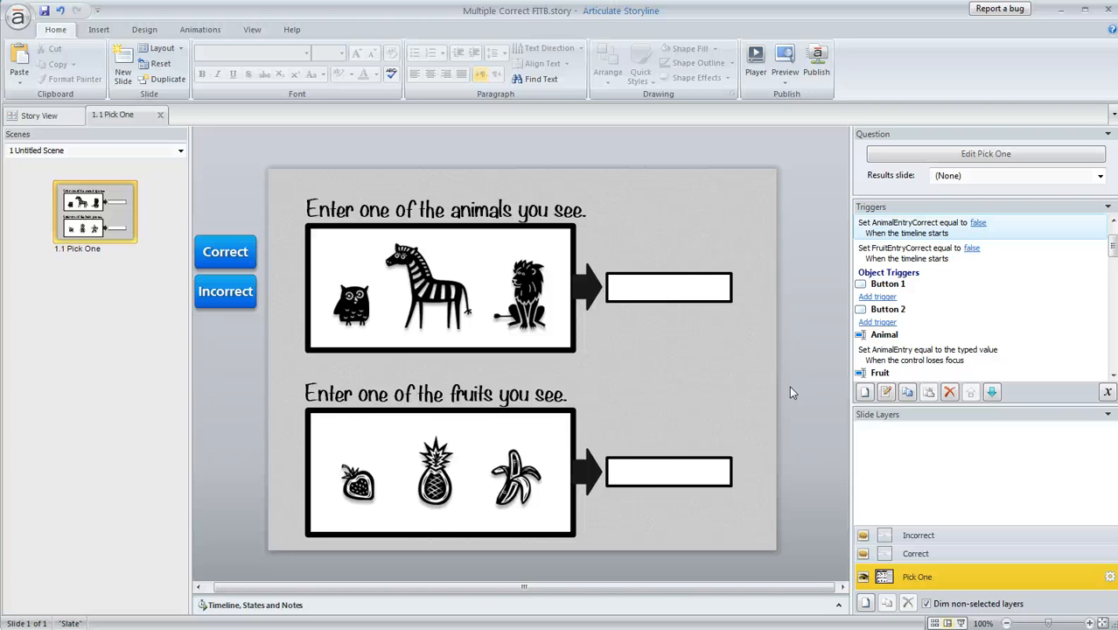
mouse_move(258, 210)
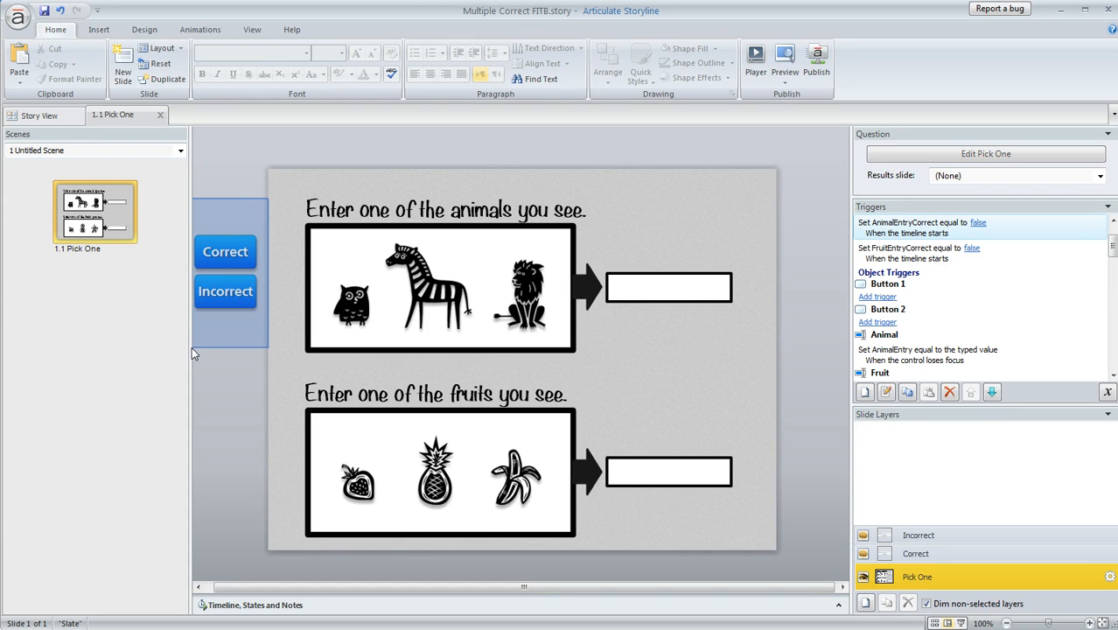
left_click(225, 252)
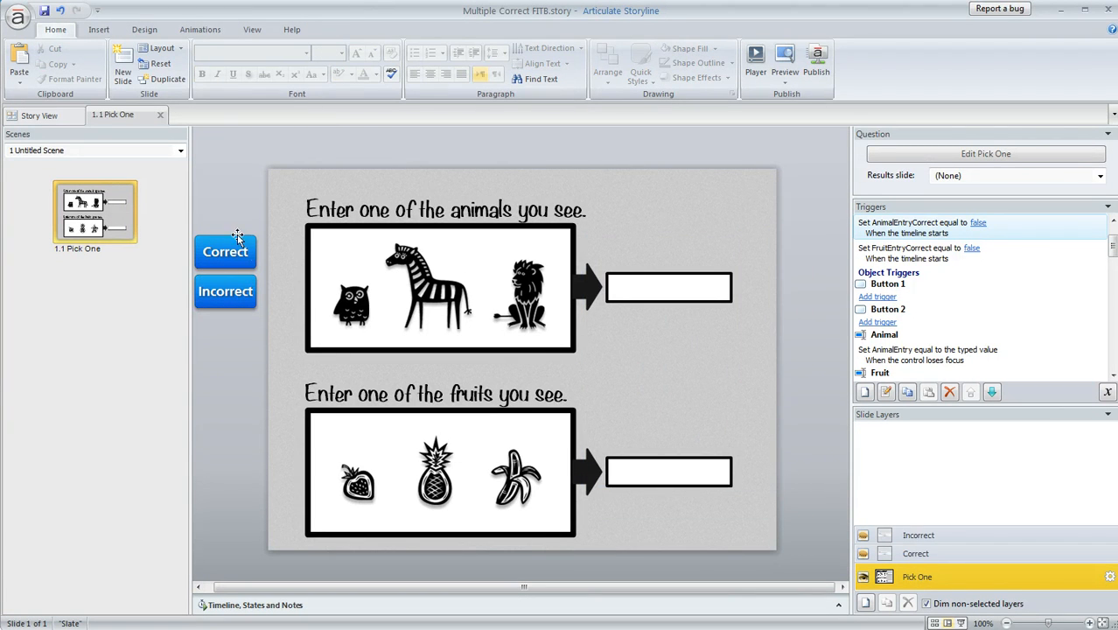
left_click(225, 291)
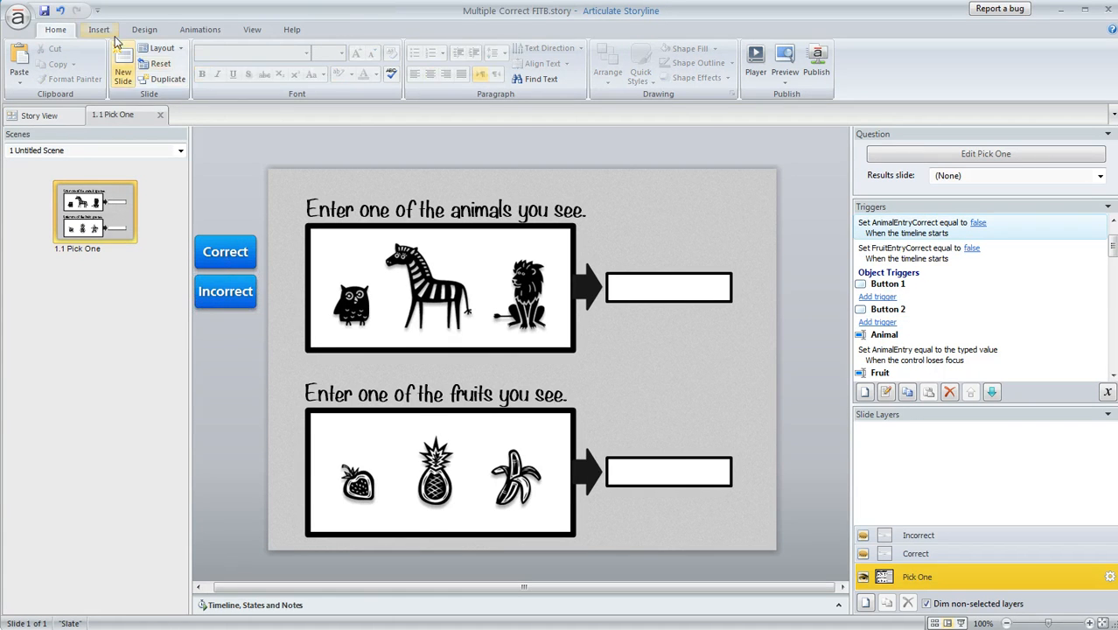
left_click(98, 29)
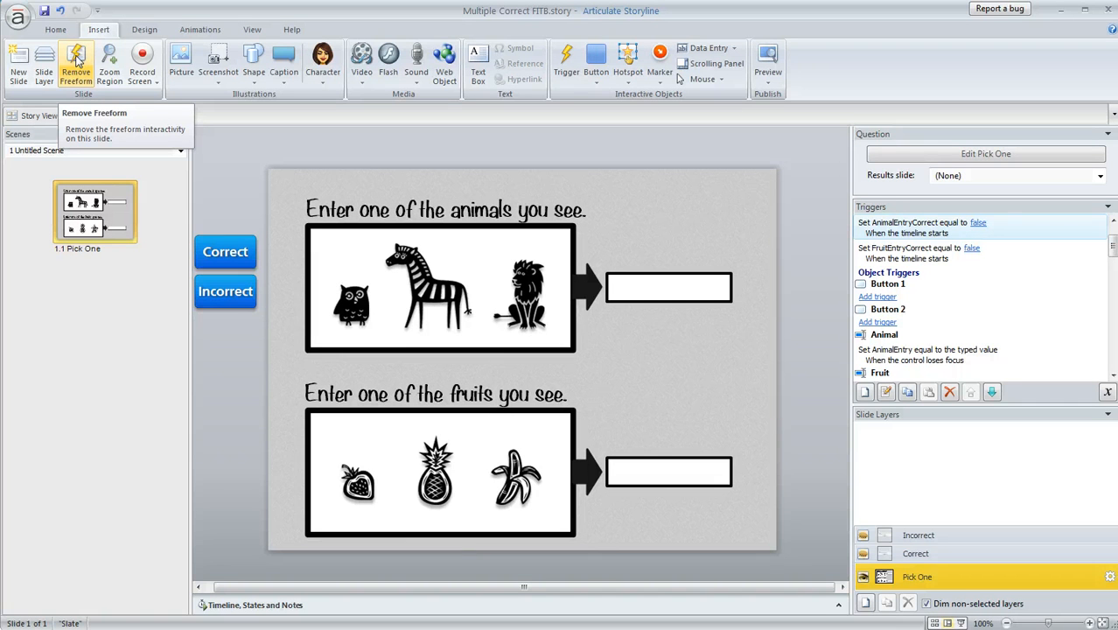
mouse_move(766, 252)
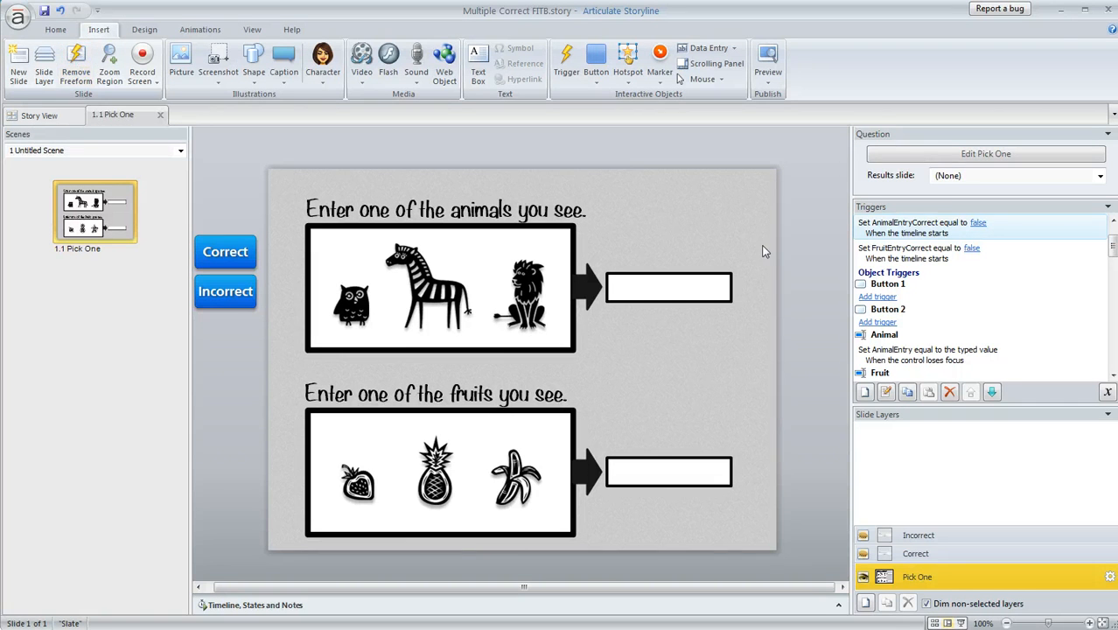
left_click(986, 154)
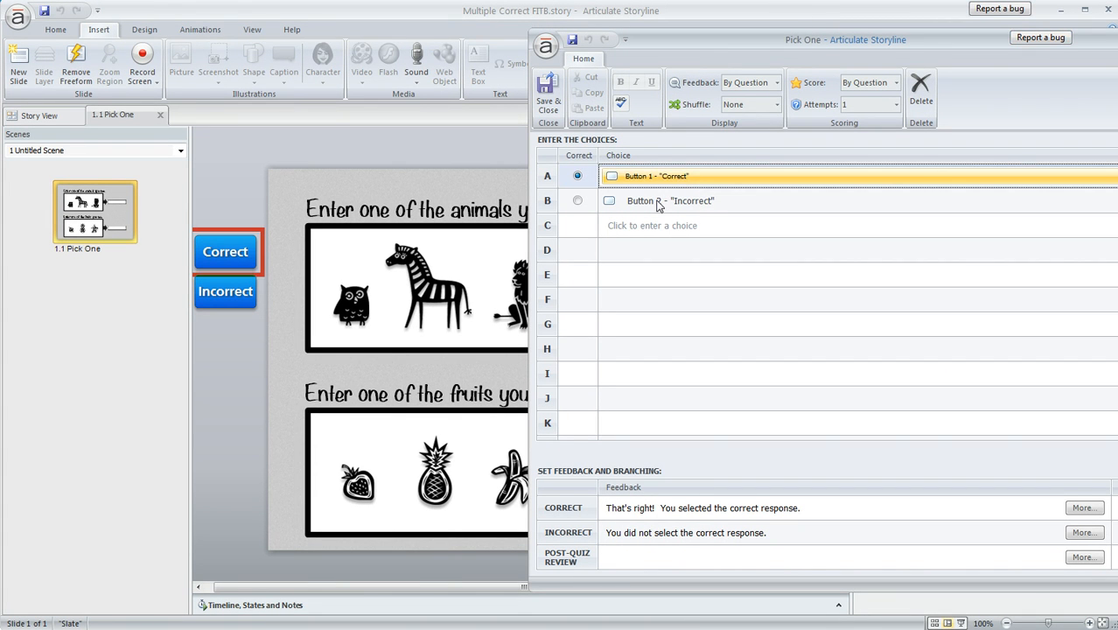
left_click(670, 200)
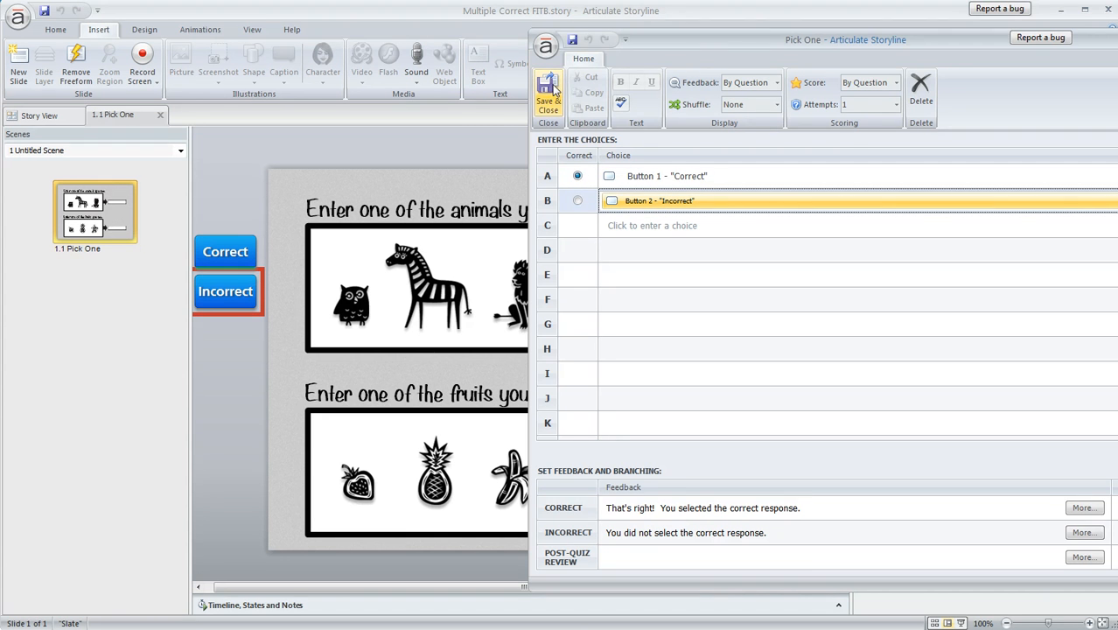
left_click(548, 96)
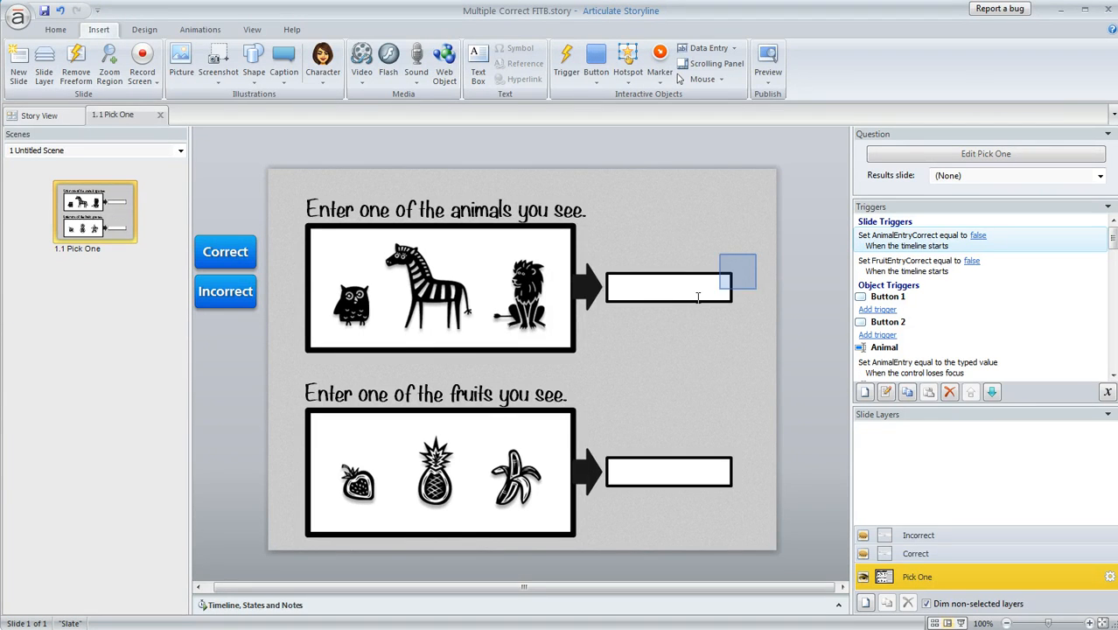
left_click(669, 287)
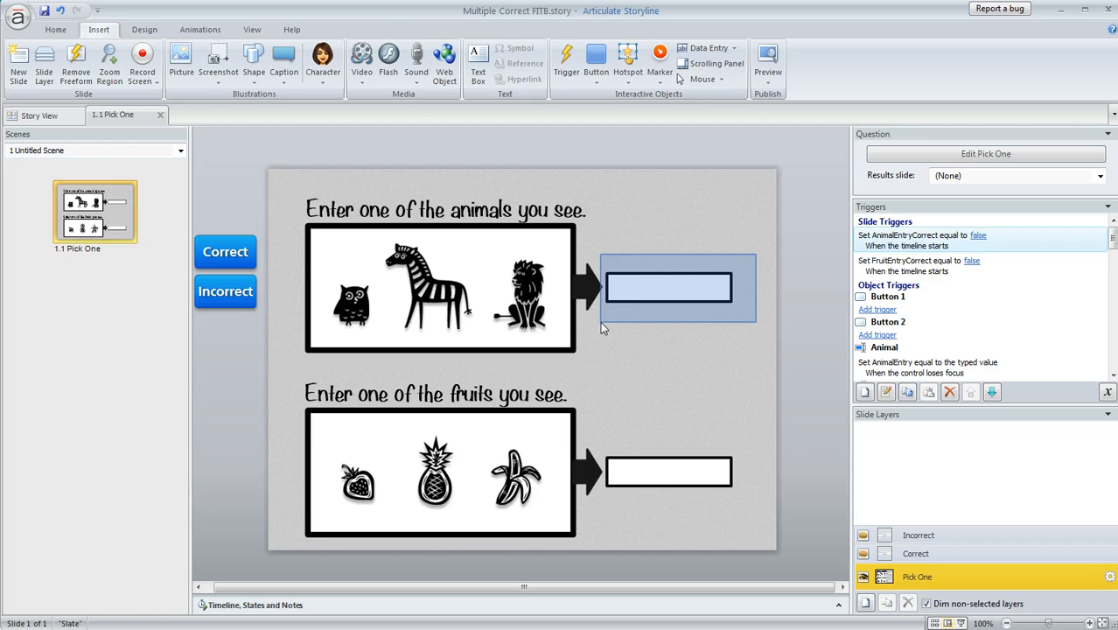
left_click(668, 287)
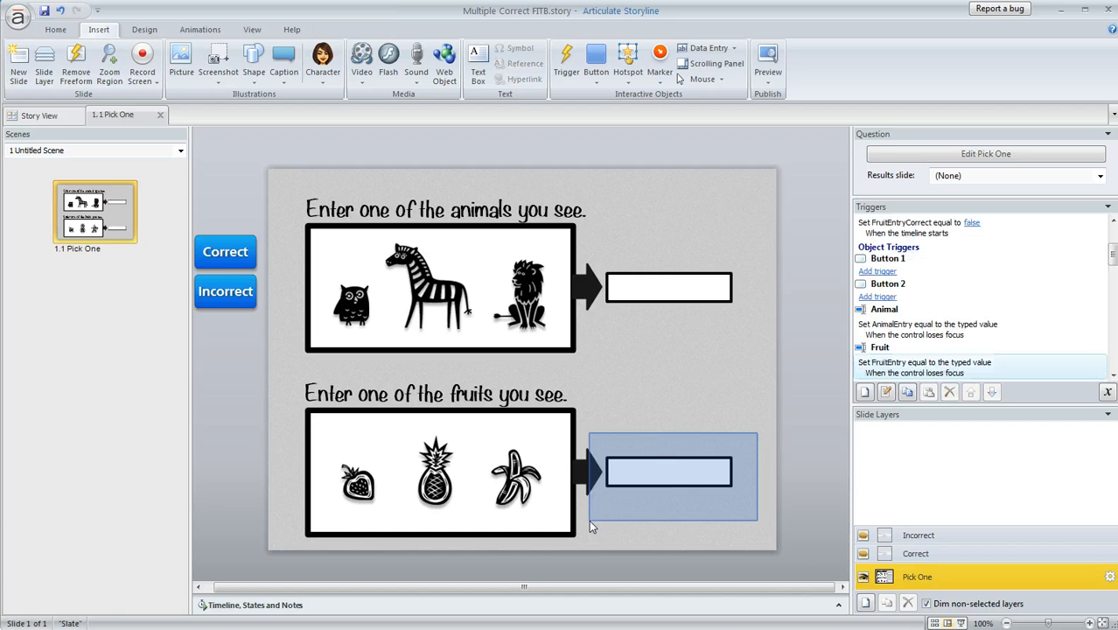
left_click(669, 472)
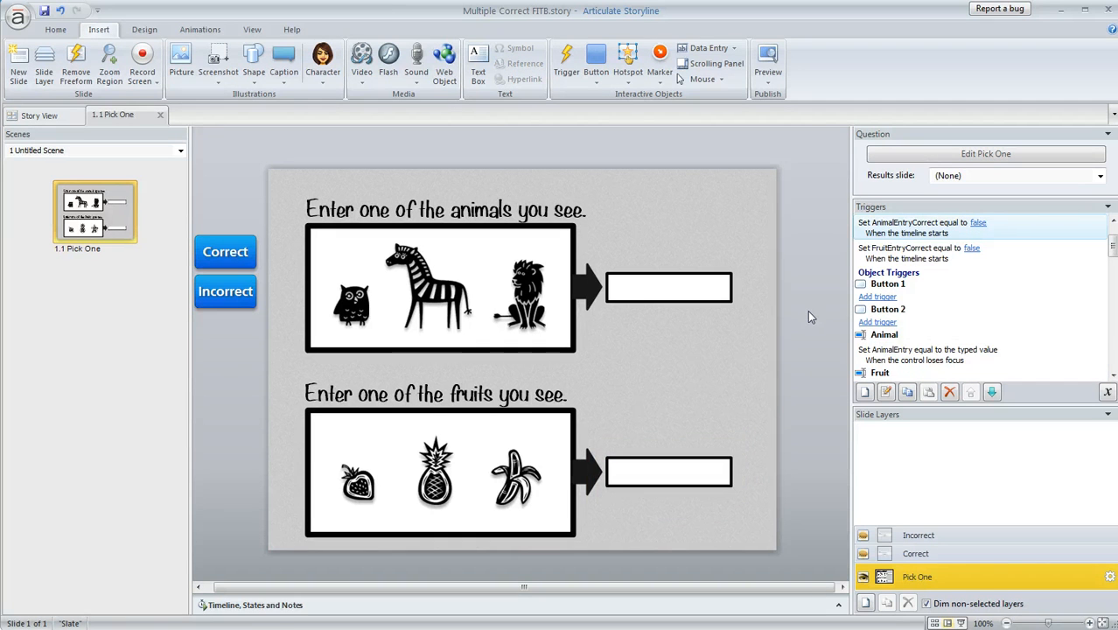
mouse_move(792, 328)
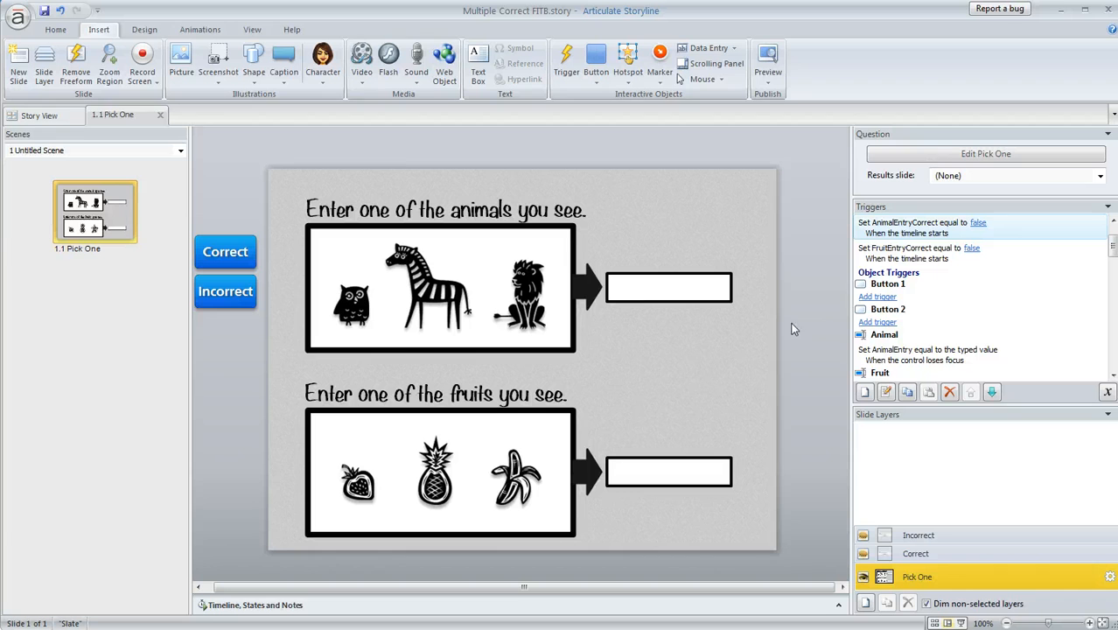
mouse_move(758, 382)
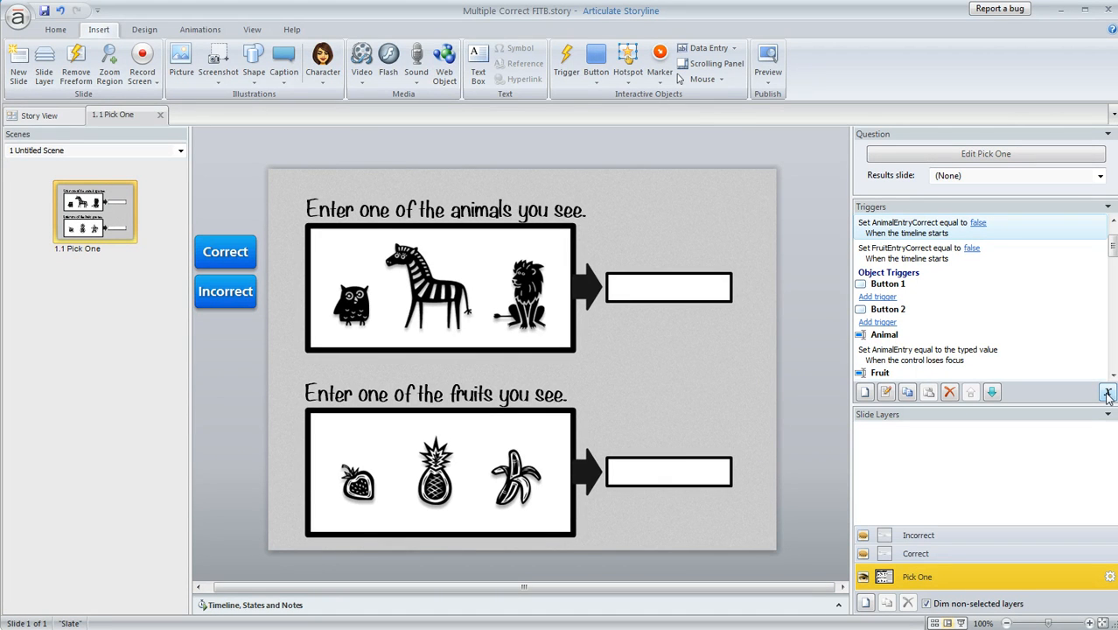
left_click(1108, 391)
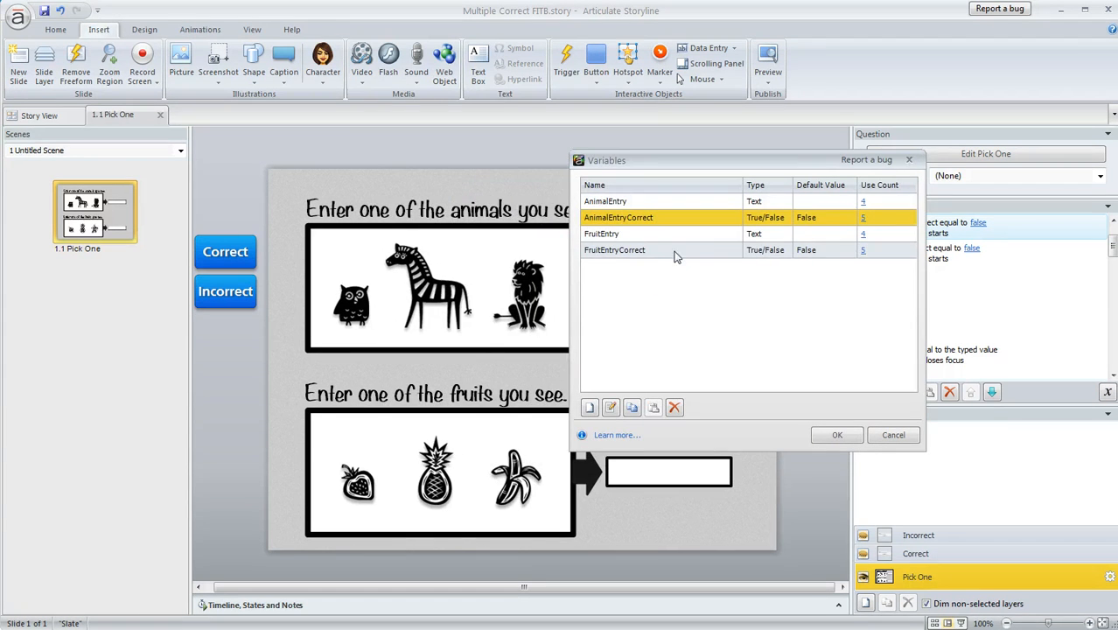
left_click(615, 250)
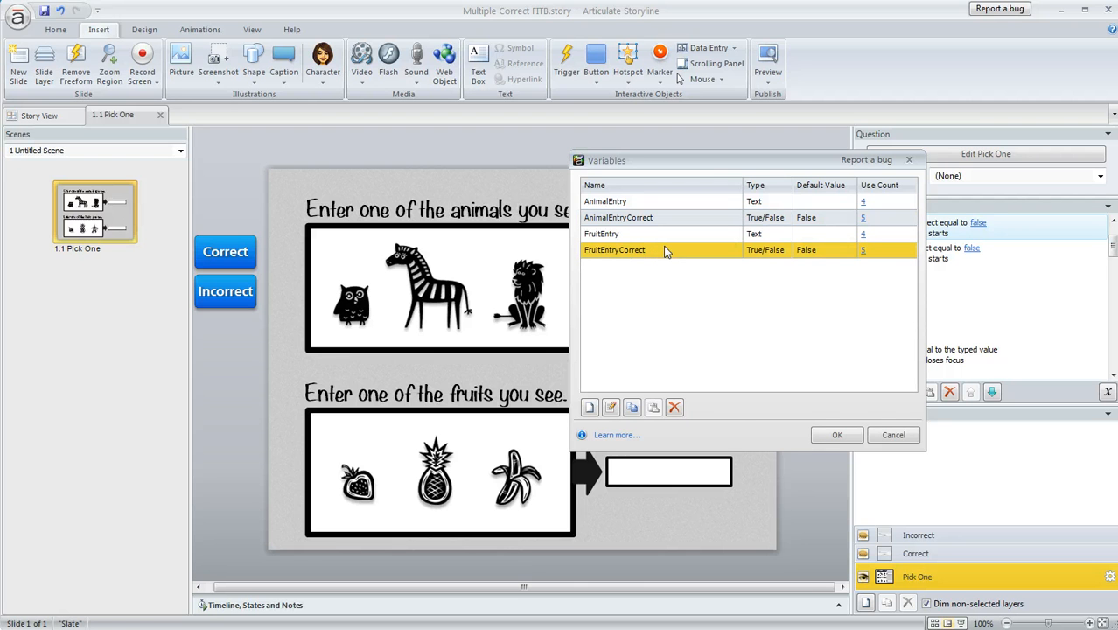
mouse_move(818, 258)
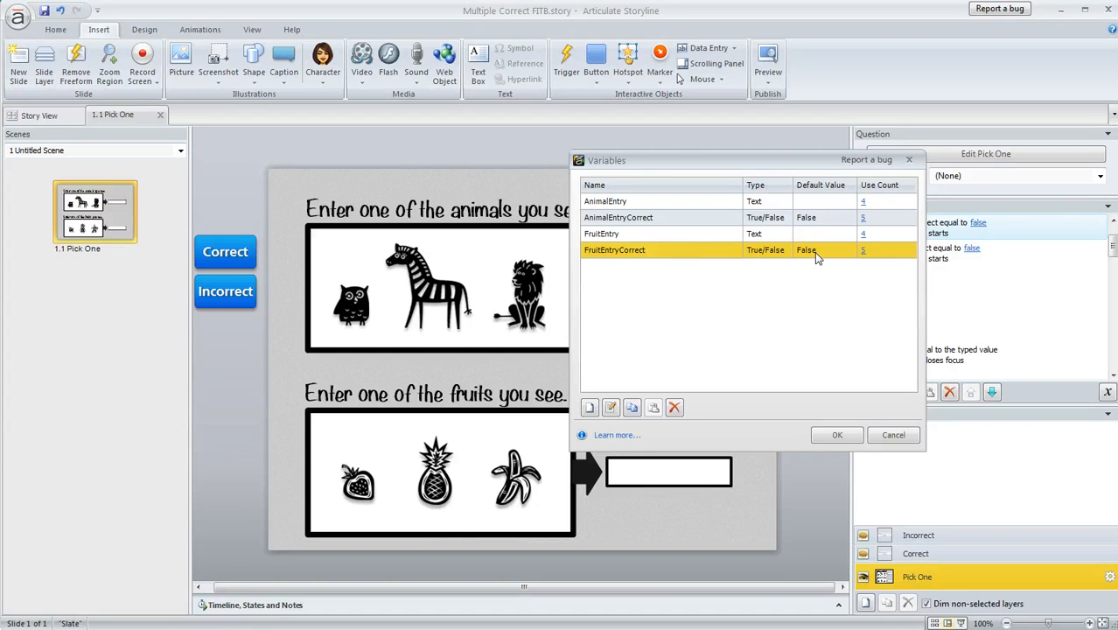
mouse_move(823, 255)
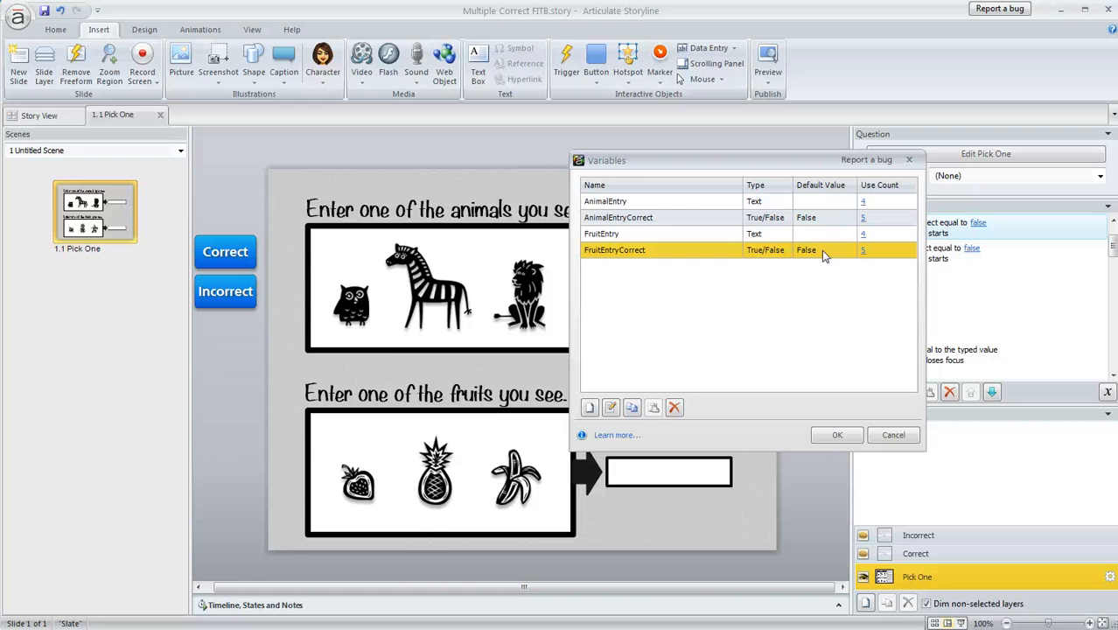
mouse_move(809, 378)
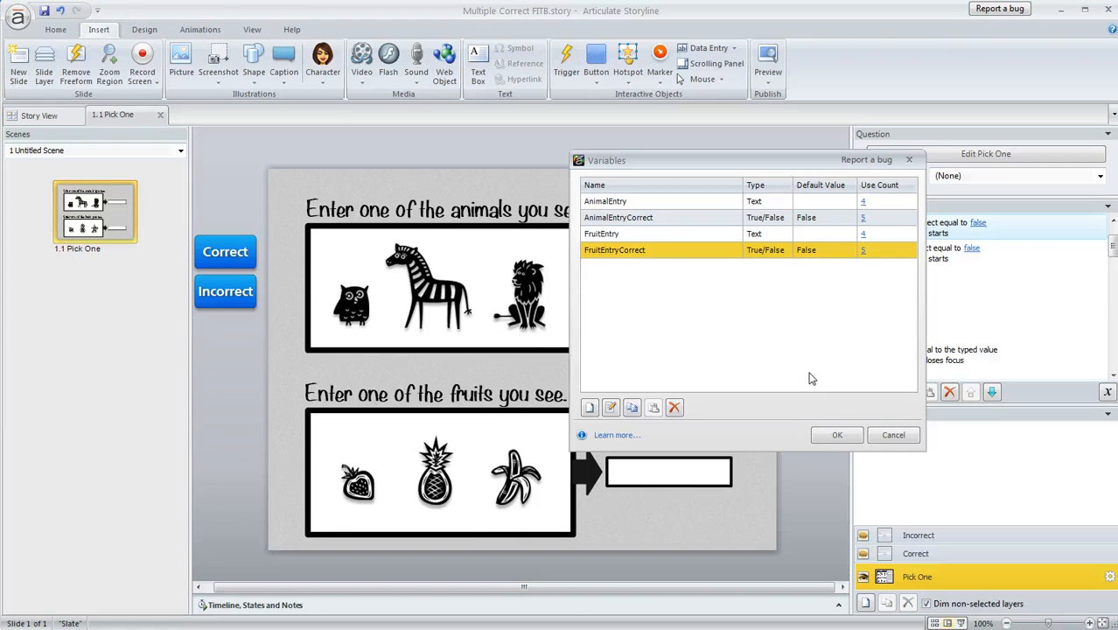
mouse_move(490, 345)
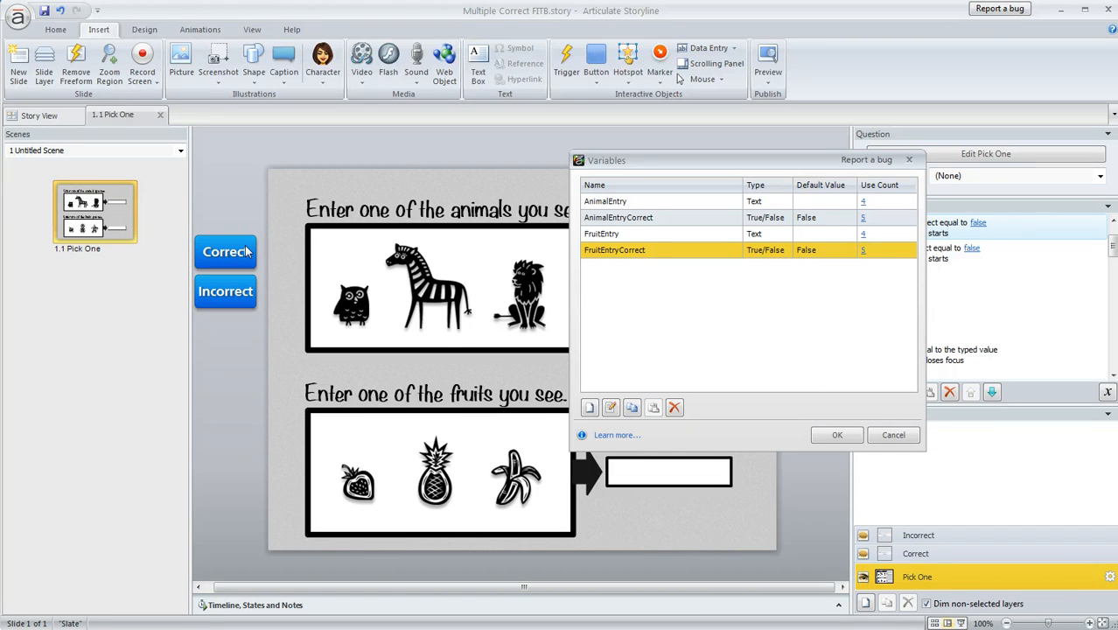
mouse_move(717, 329)
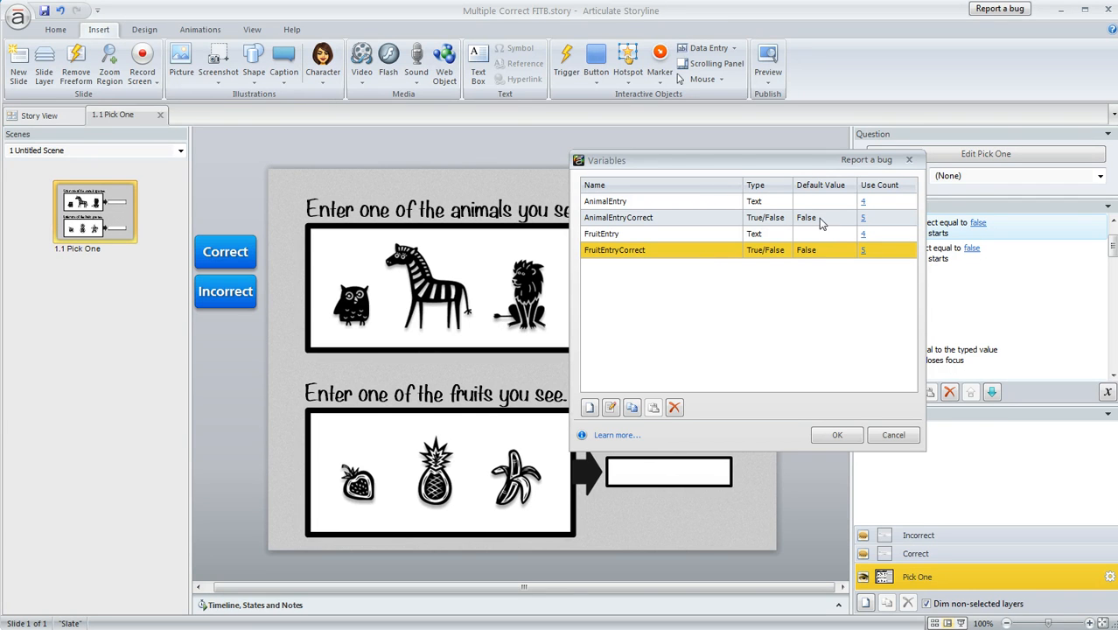
mouse_move(828, 257)
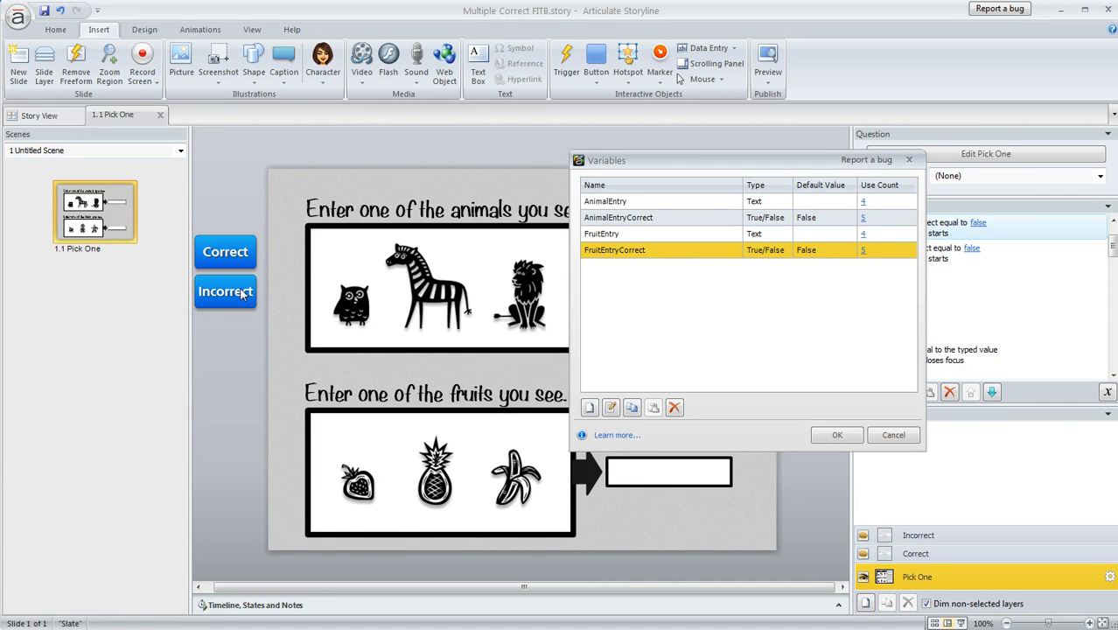
mouse_move(236, 299)
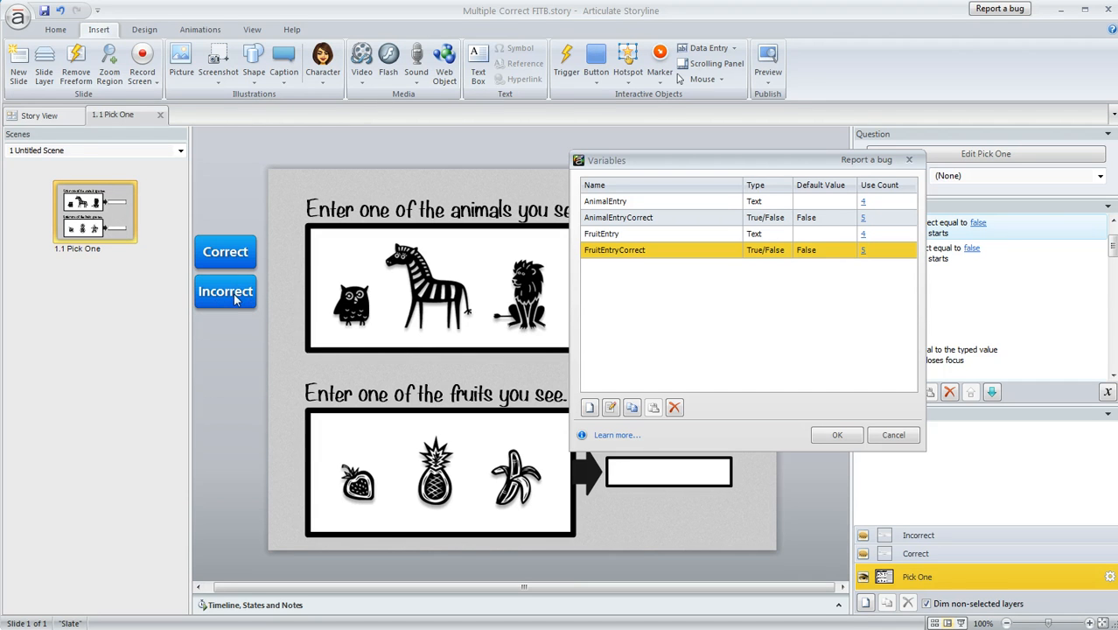
mouse_move(707, 316)
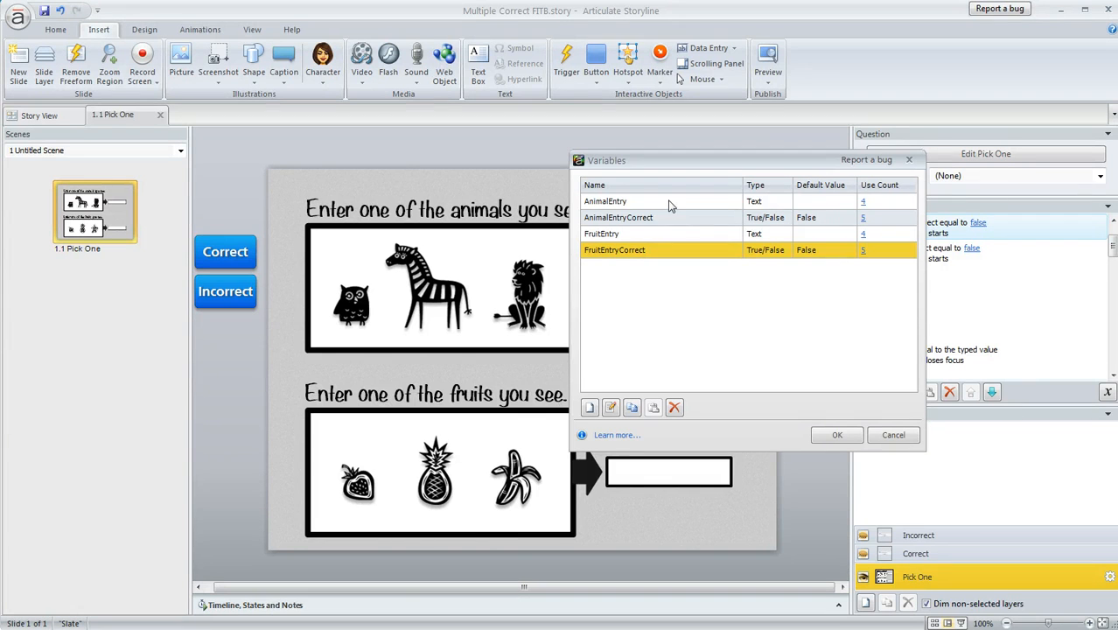
left_click(605, 201)
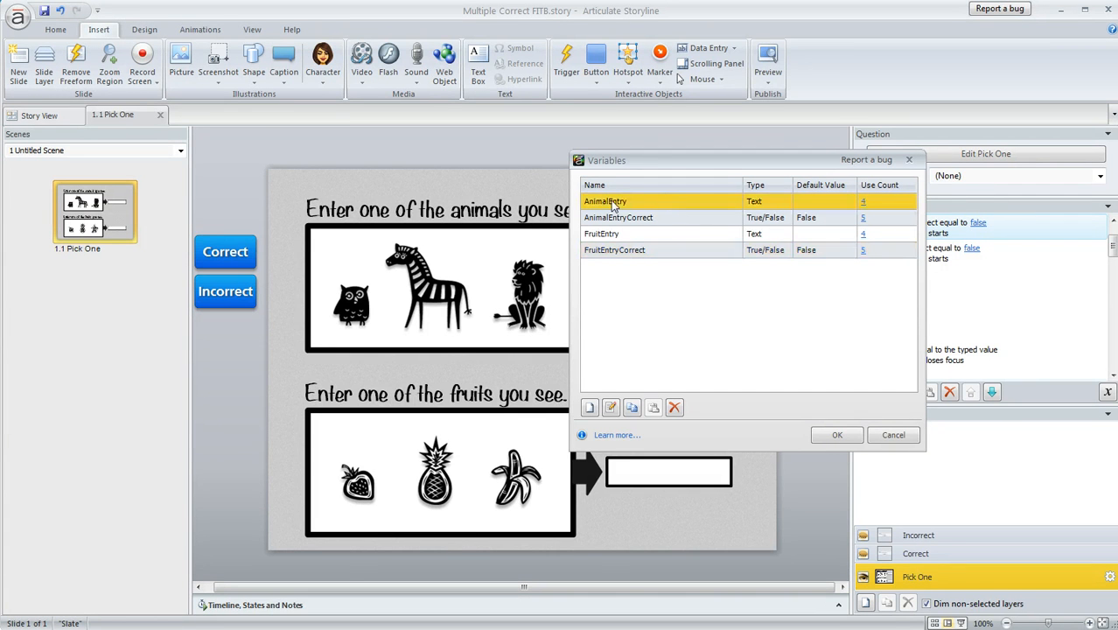
left_click(602, 234)
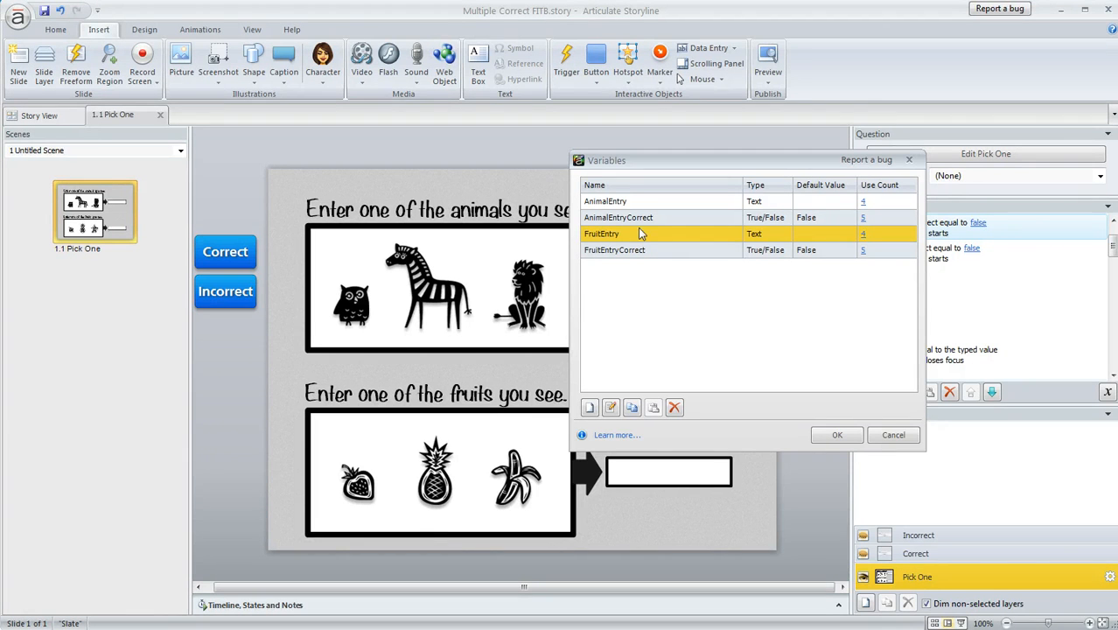
mouse_move(648, 236)
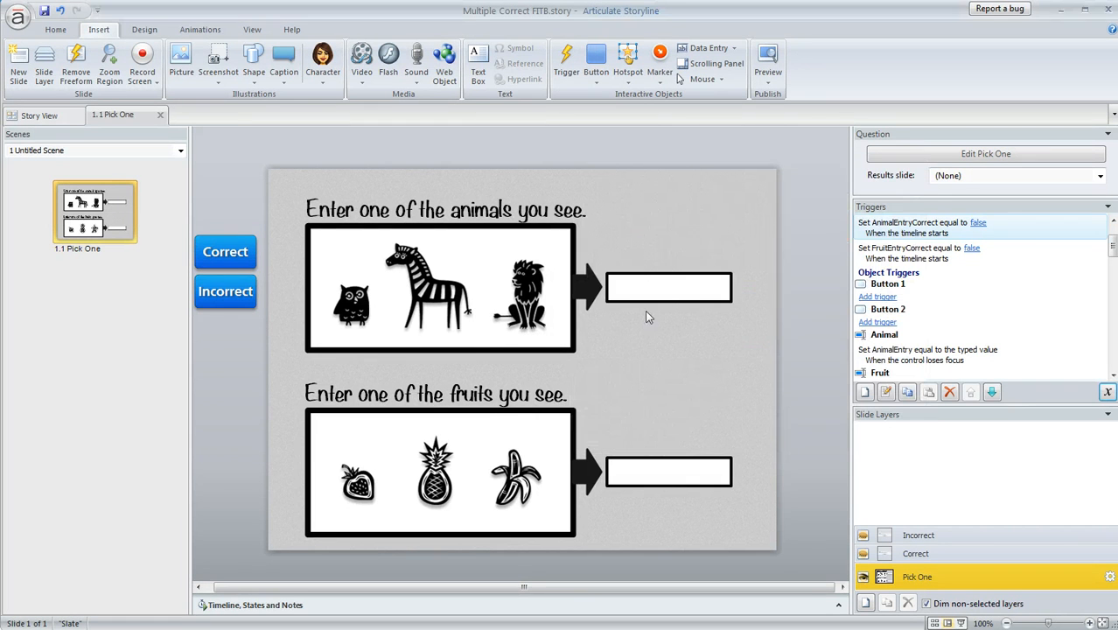
Confirm the AnimalEntryCorrect trigger accepting owl, zebra or lion for the animal box.
left_click(668, 288)
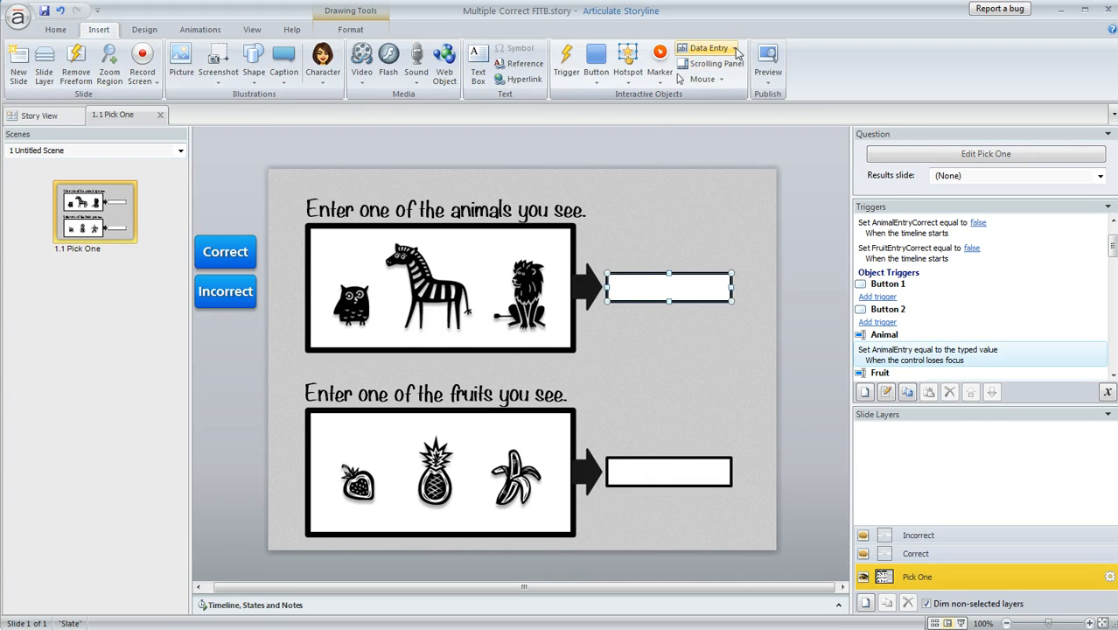
left_click(709, 48)
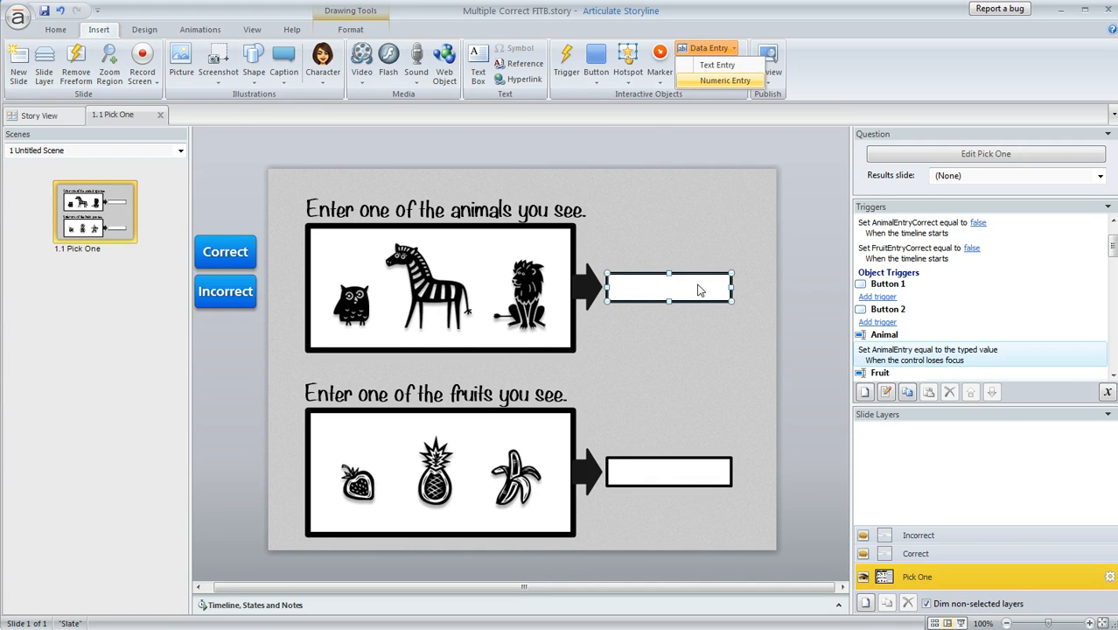
mouse_move(691, 295)
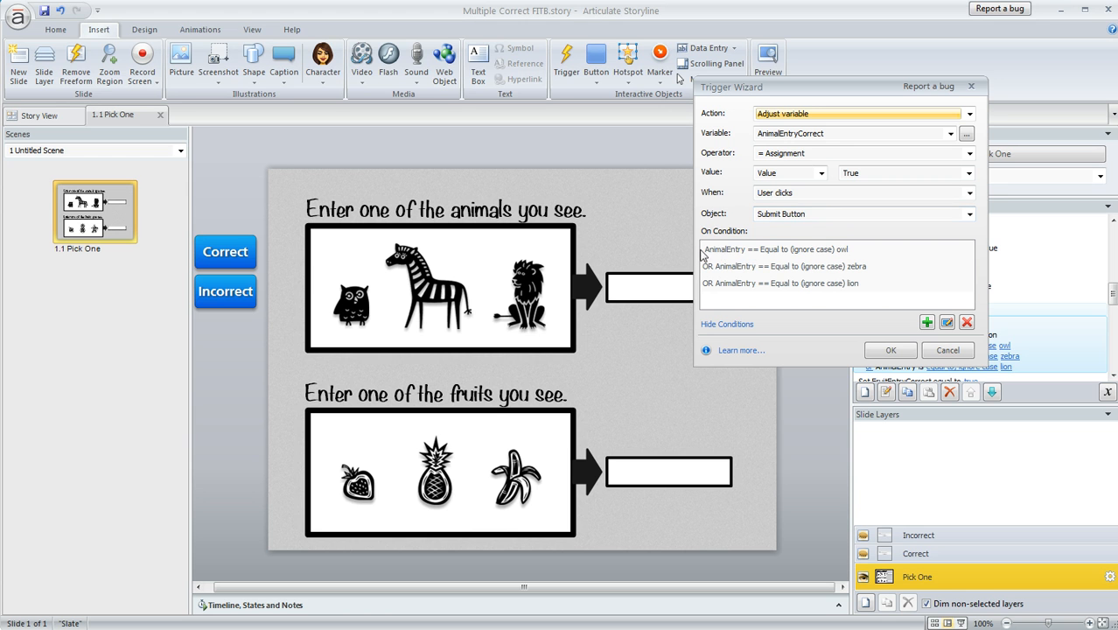
left_click(774, 249)
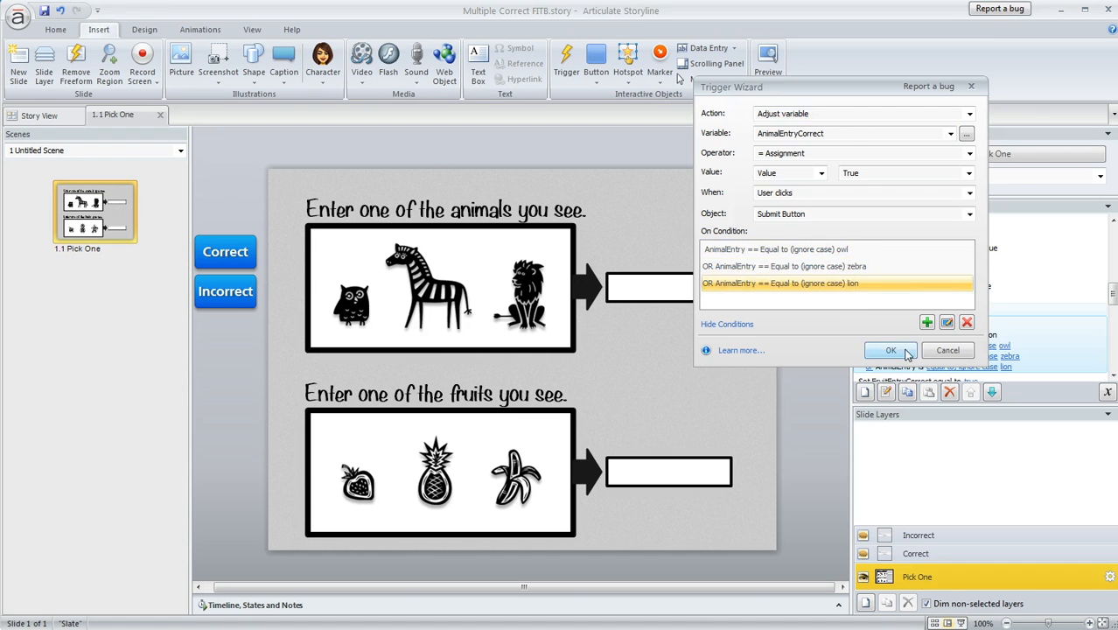
left_click(891, 350)
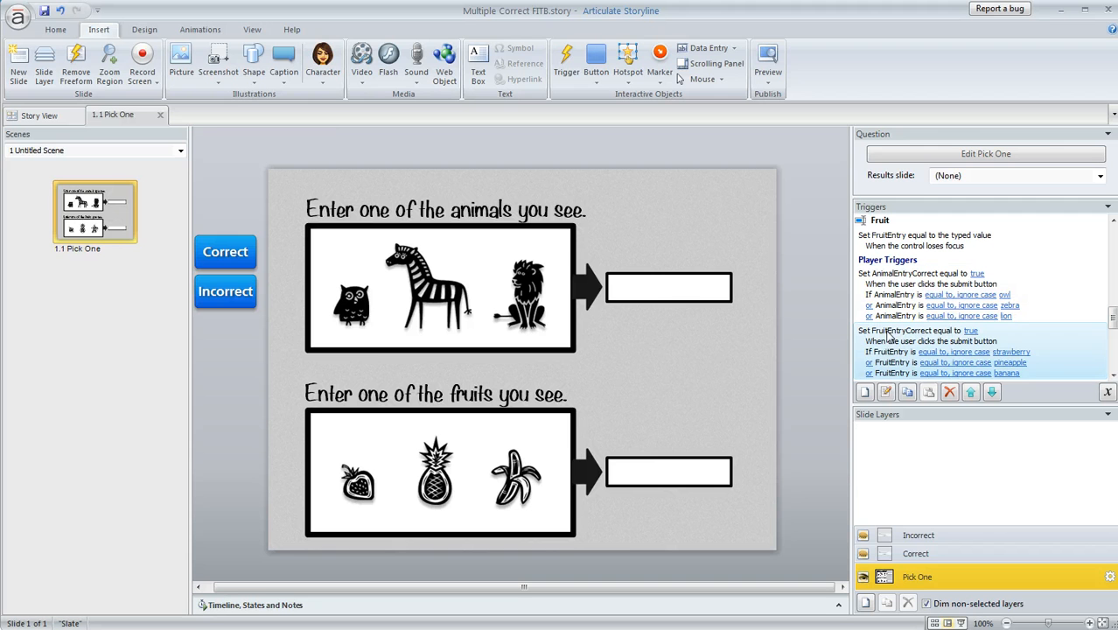
mouse_move(901, 353)
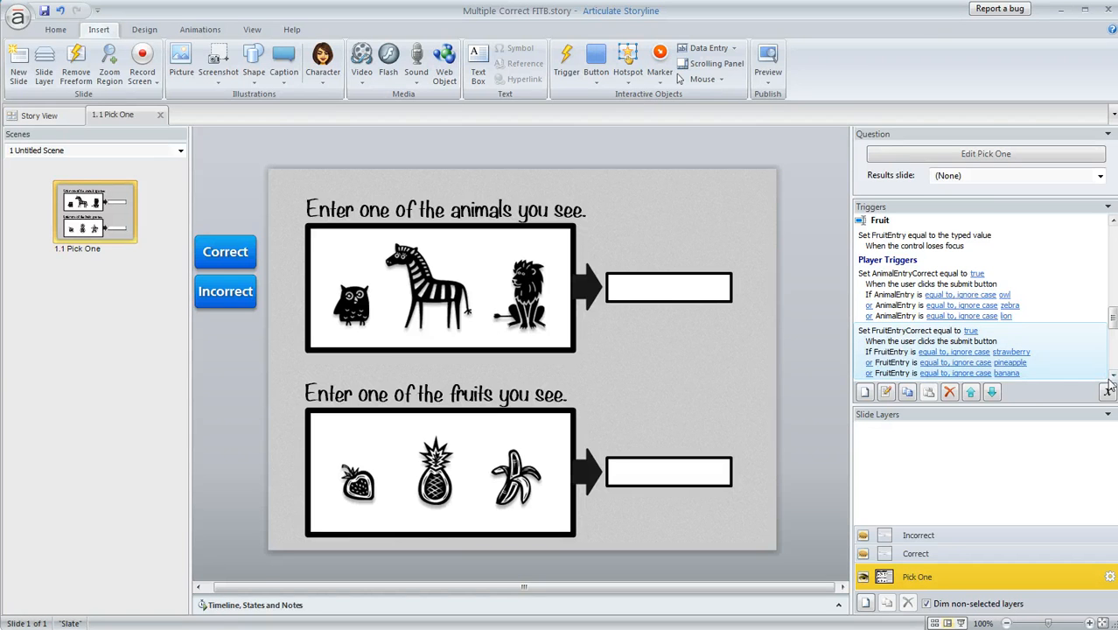
scroll("down", 3)
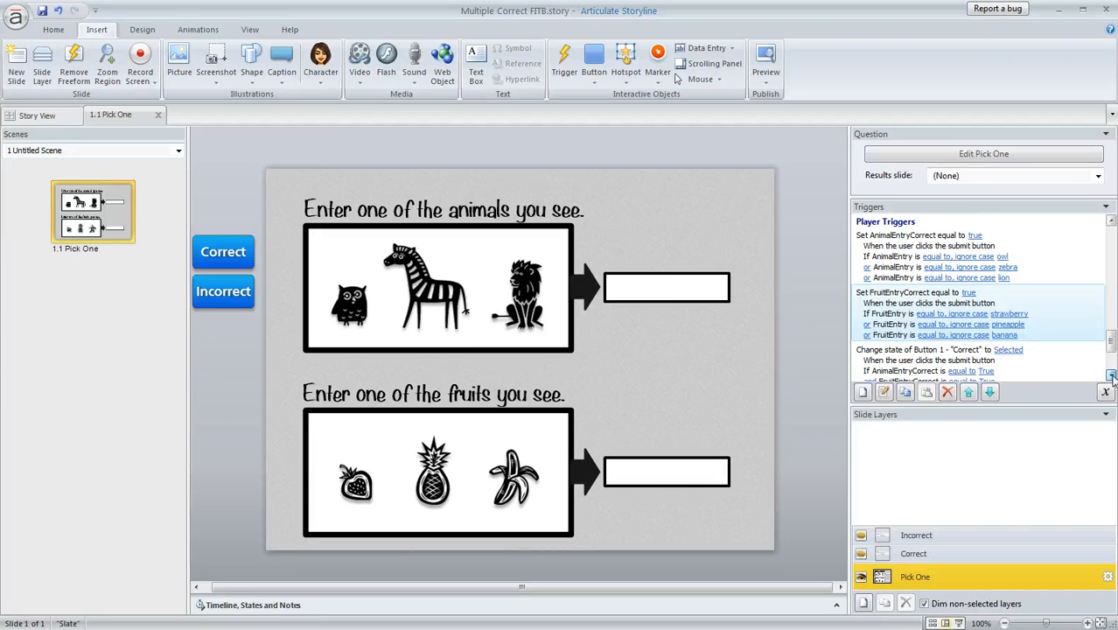
double_click(939, 350)
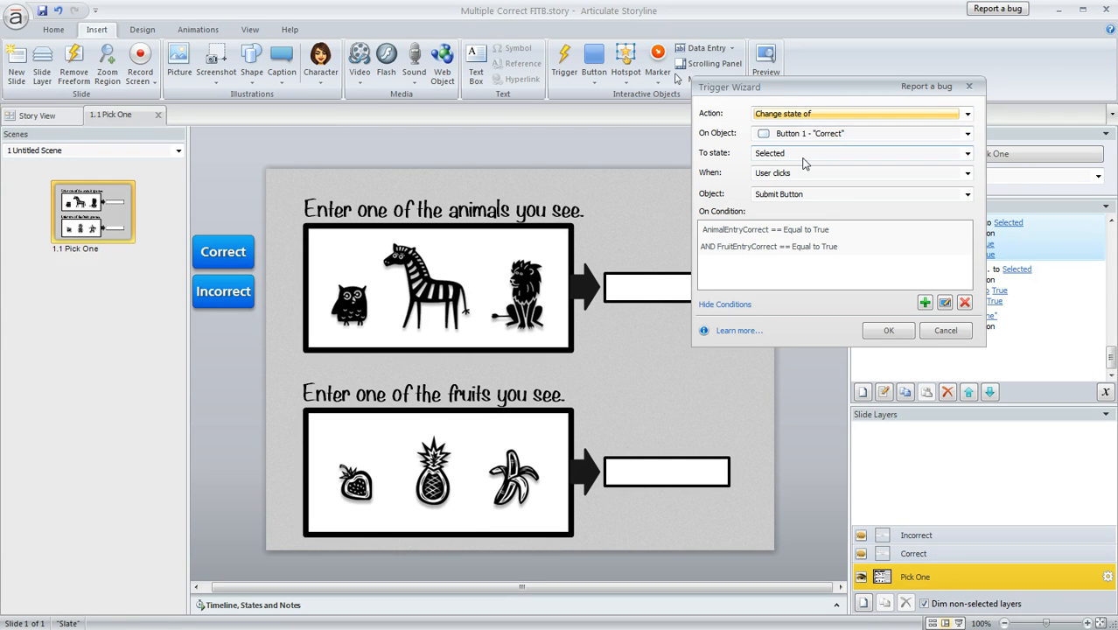
left_click(765, 229)
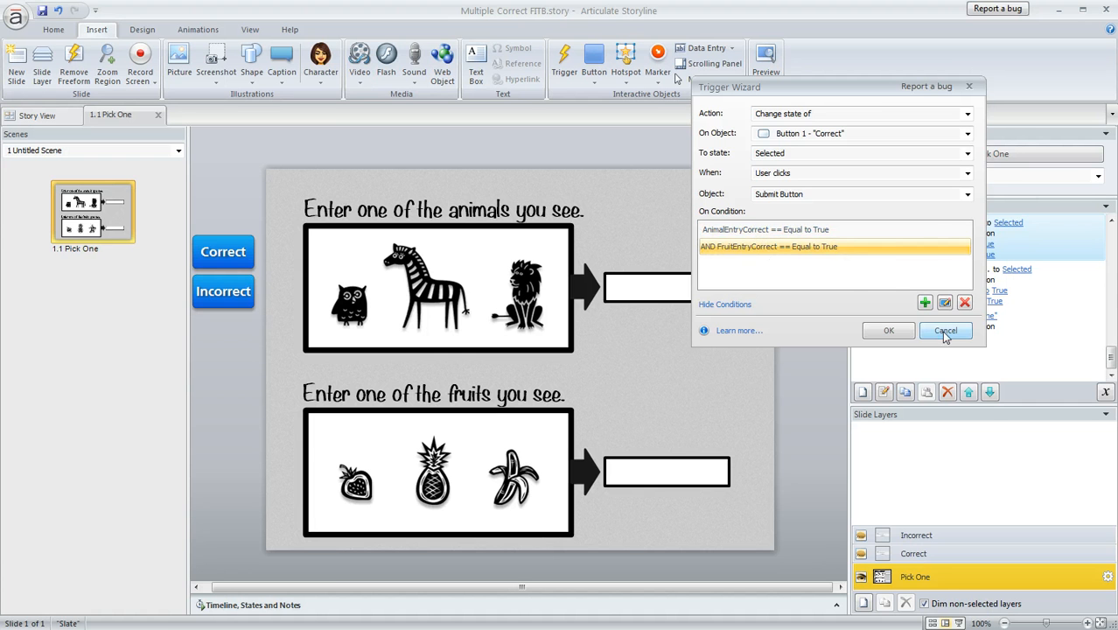
left_click(945, 329)
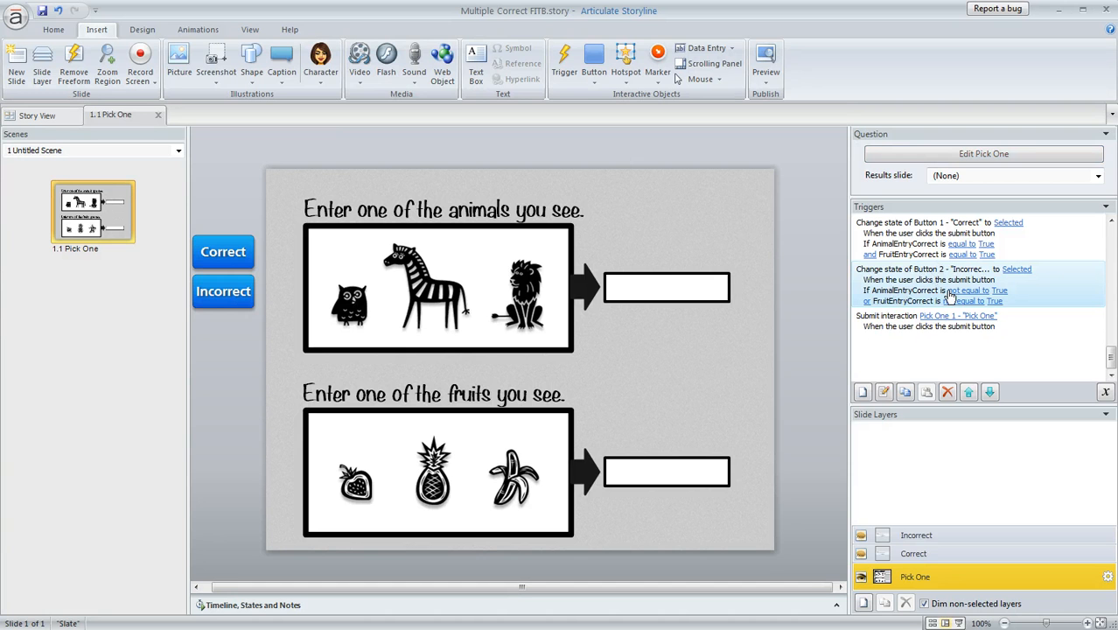
left_click(766, 61)
type("lio")
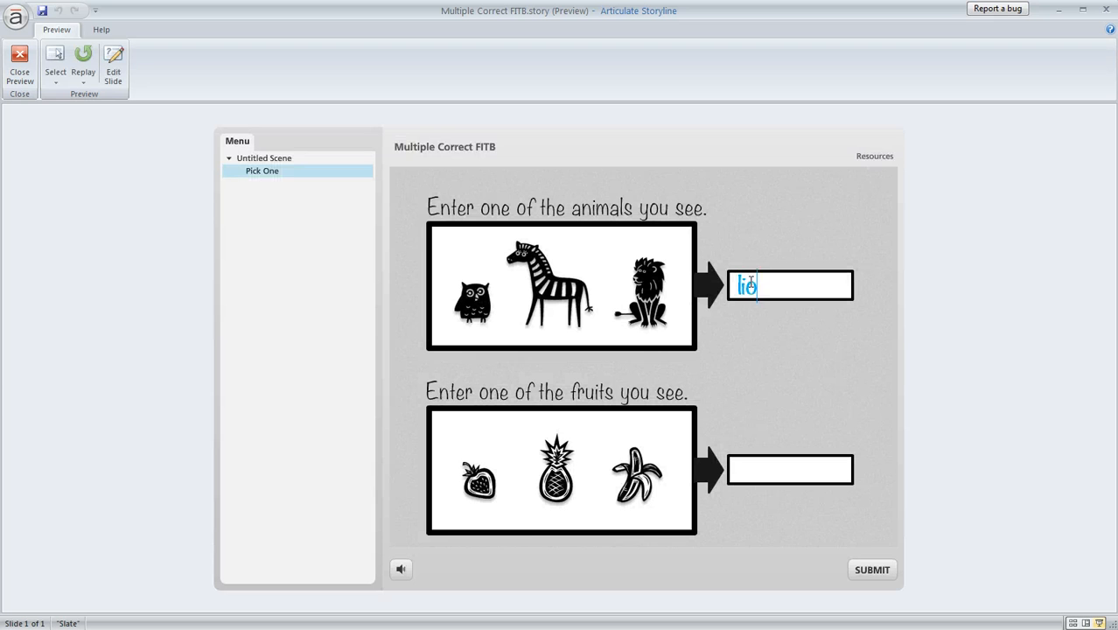
Begin typing 'banana' into the fruit answer box in the preview.
type("ban")
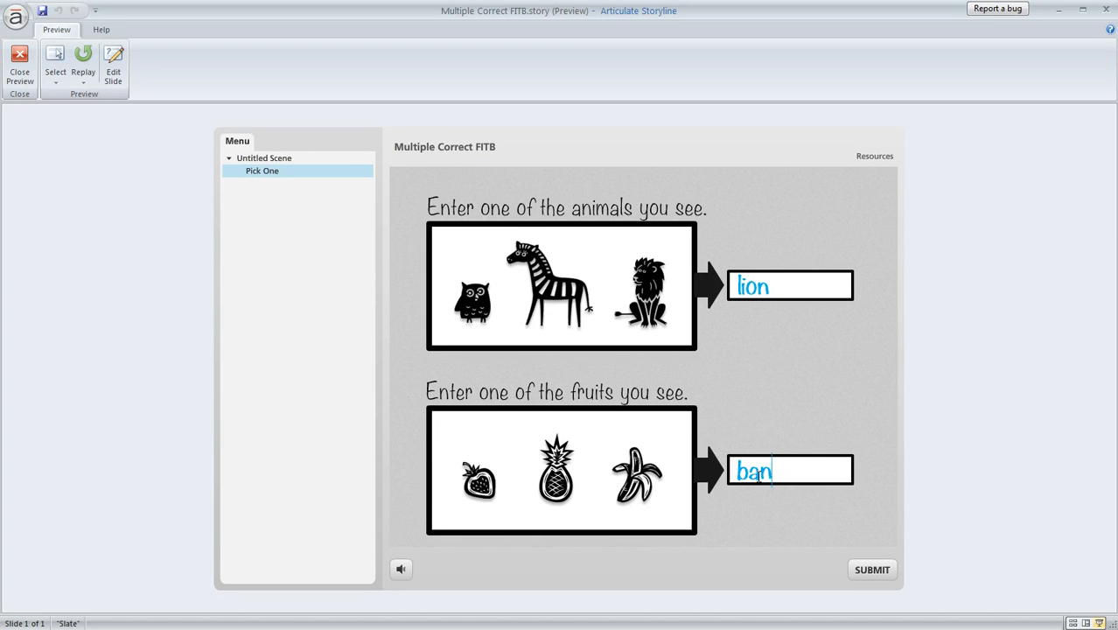